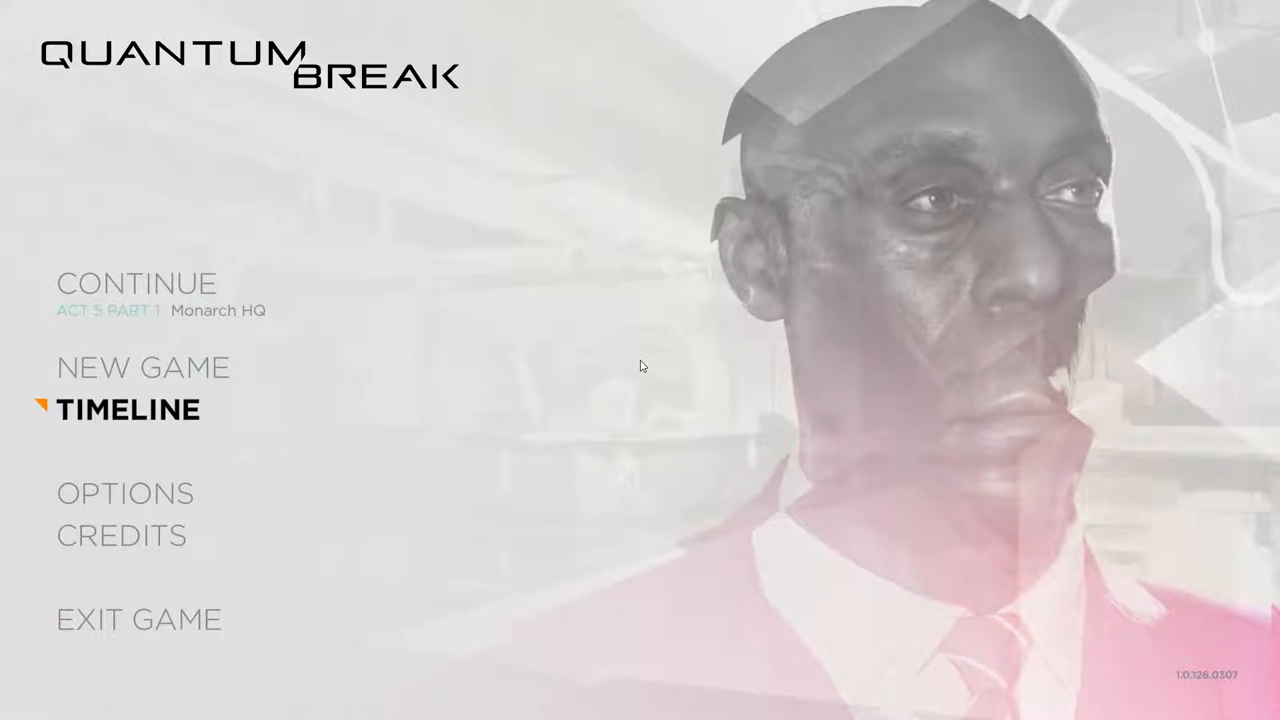
# - Open the Timeline diary collection, landing on Jack Joyce Diary 1, 'Best Friends'
pyautogui.click(128, 409)
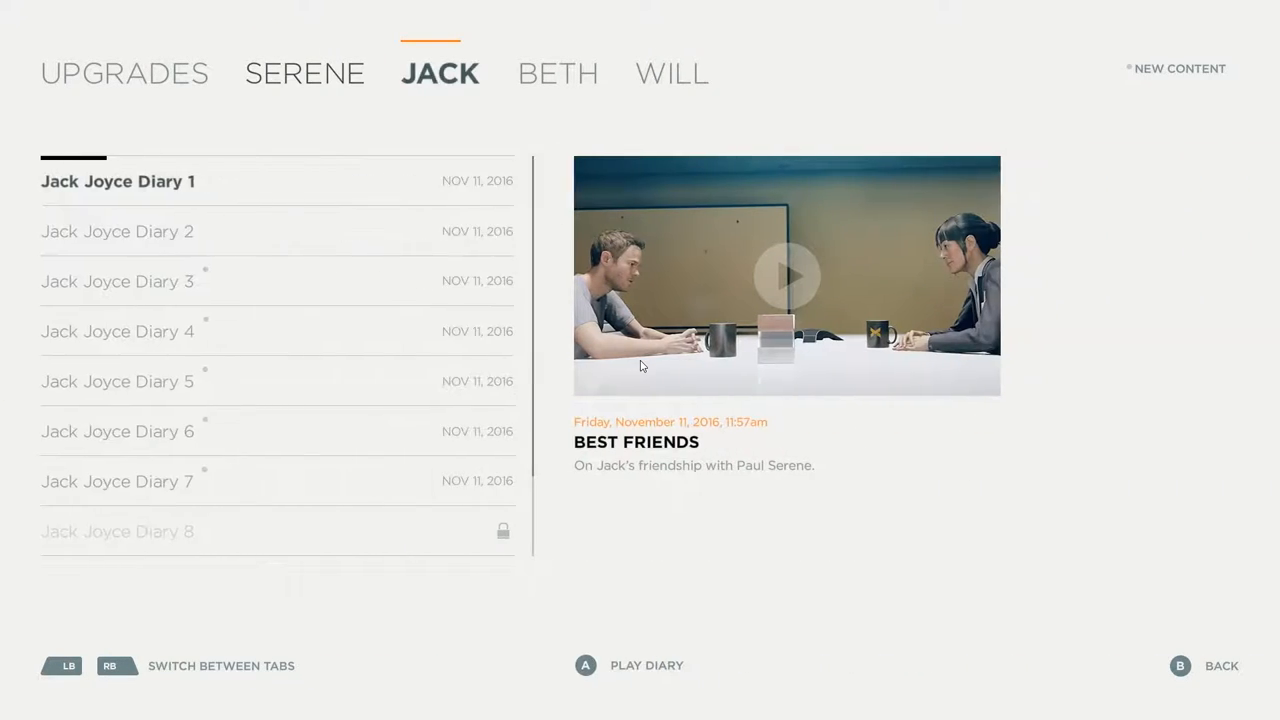
# - Switch the Timeline tabs toward Serene's entries, ending on Beth Wilder Diary 5, 'The End of Time'
pyautogui.click(558, 73)
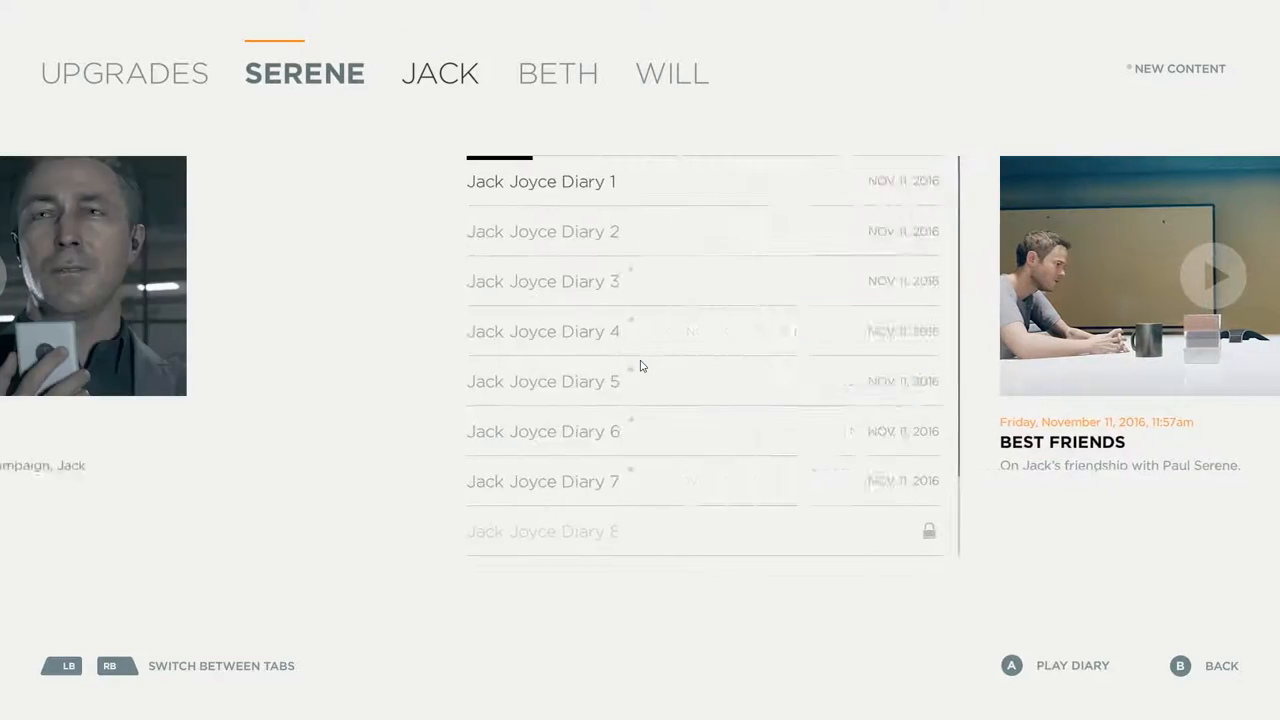
pyautogui.click(304, 72)
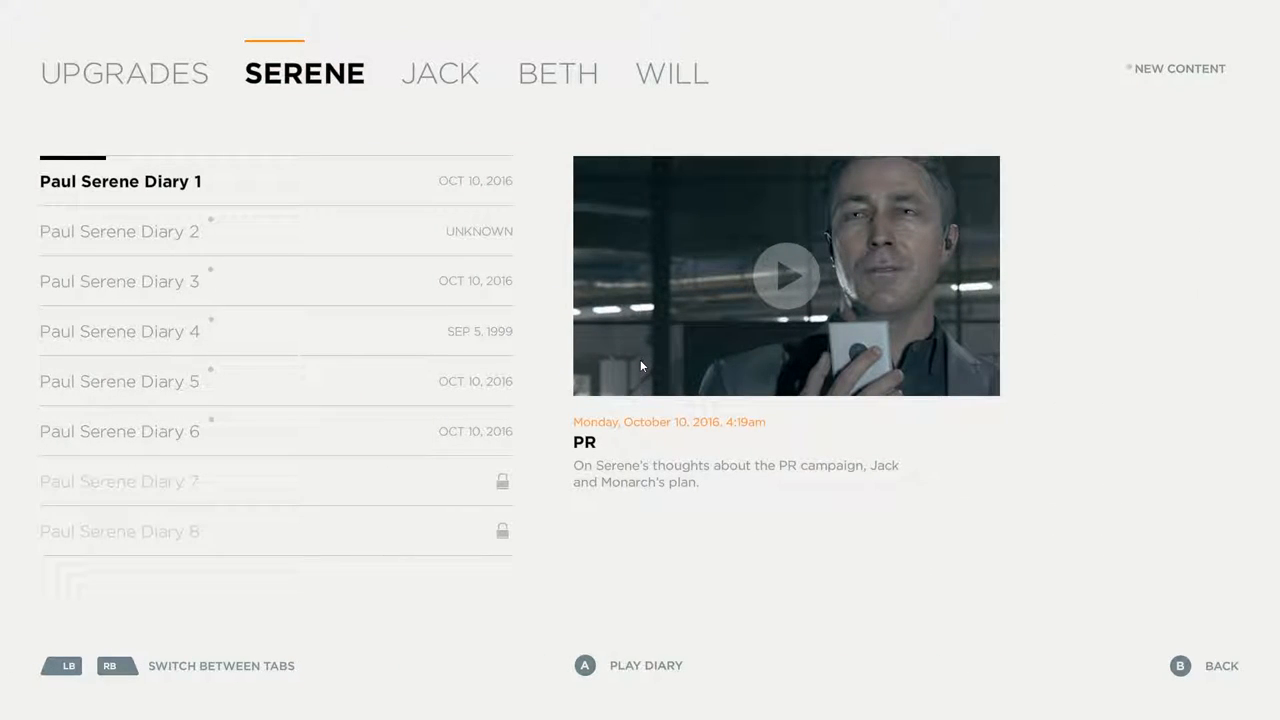
pyautogui.click(440, 73)
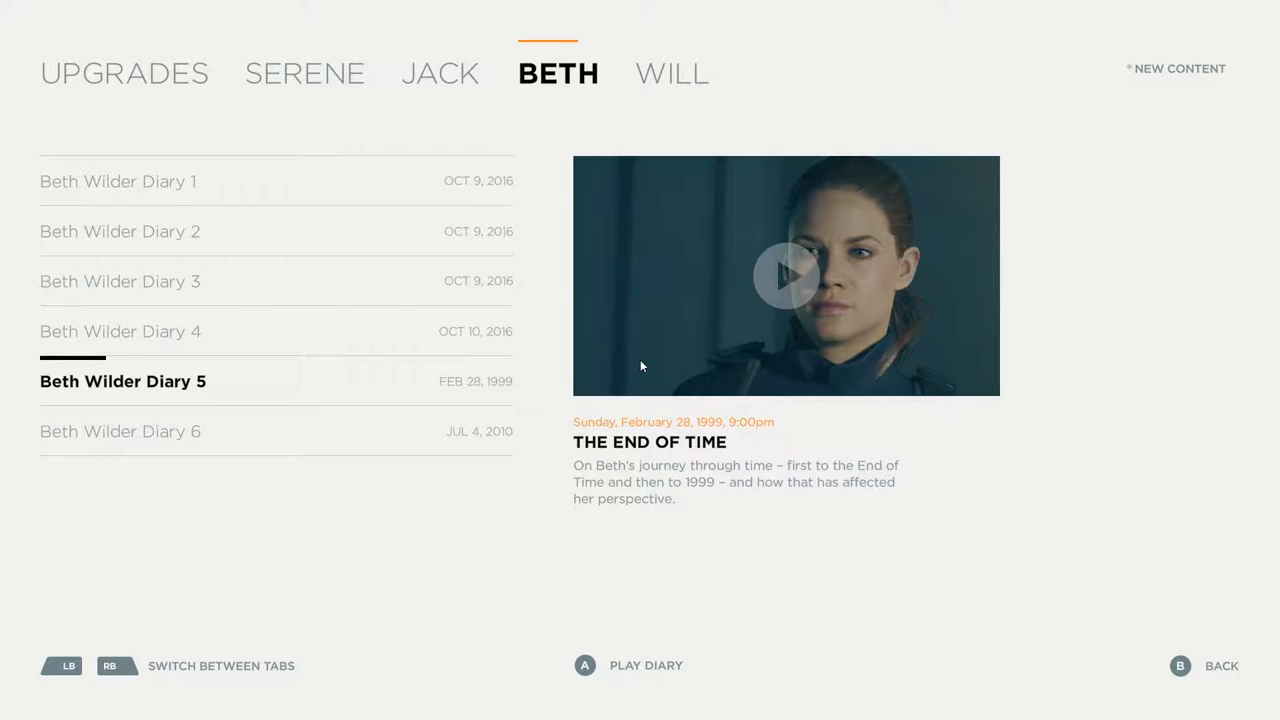
# - Press LB to leave Beth's tab for Jack's diaries, showing Diary 3 'Amy Ferrero'
pyautogui.press('LB')
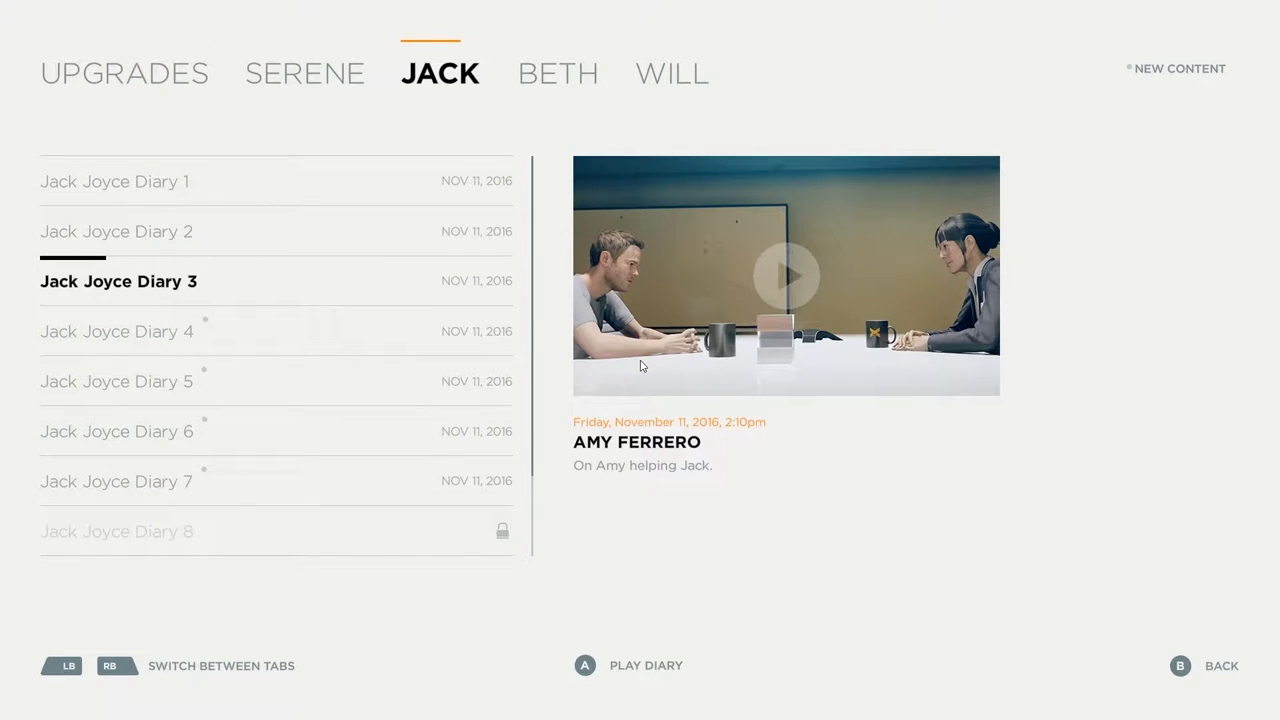
# - Move down Jack's list to Jack Joyce Diary 4, 'Falling Out with Will'
pyautogui.press('Down')
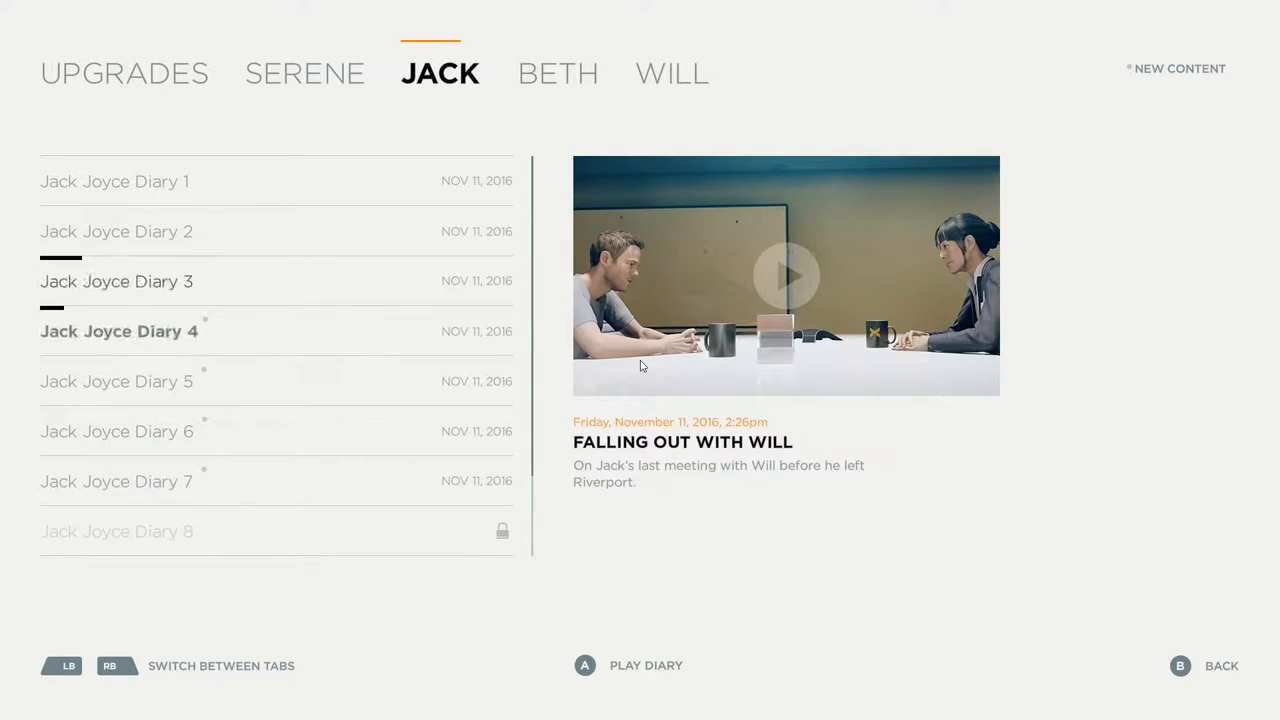